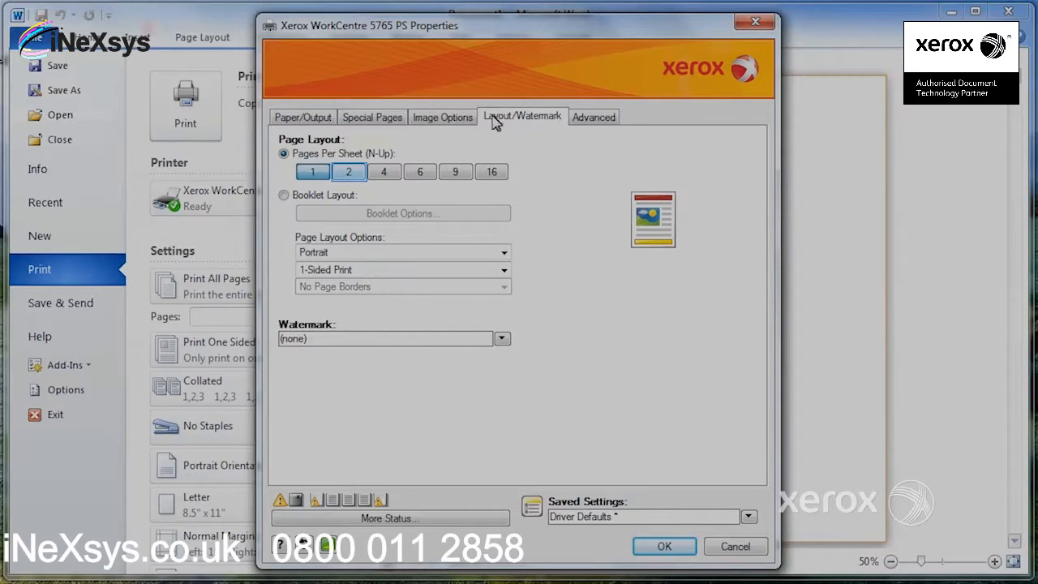
# Try 2, 4 and 16 pages-per-sheet layouts, then return to one page per sheet
pyautogui.click(348, 171)
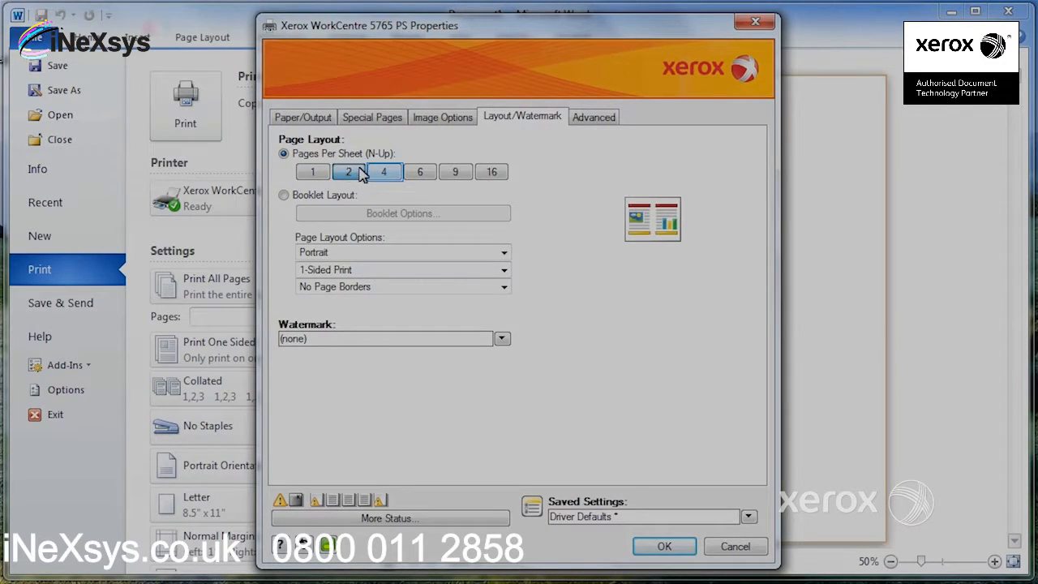
pyautogui.click(491, 171)
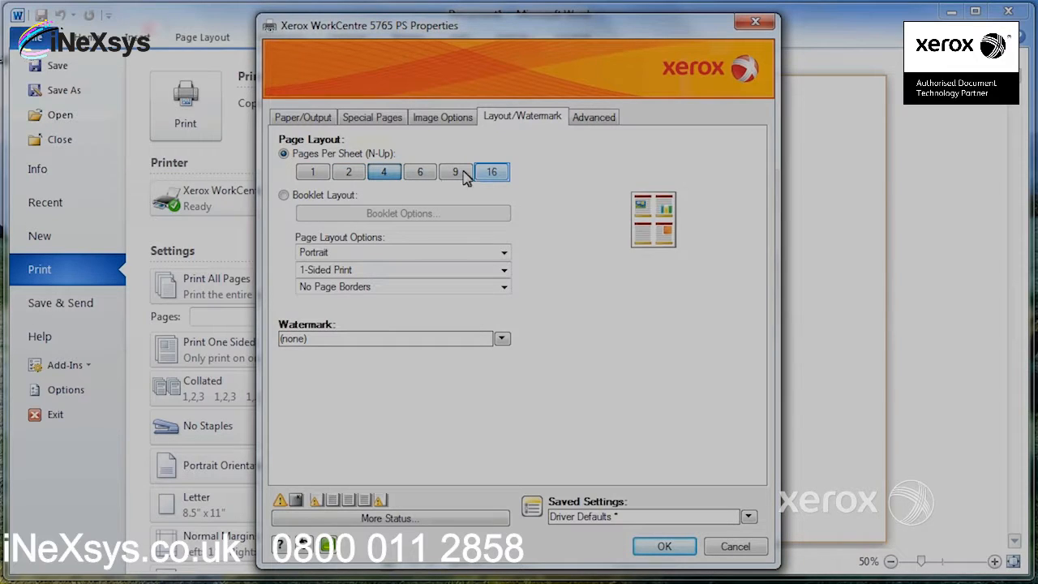
pyautogui.click(491, 171)
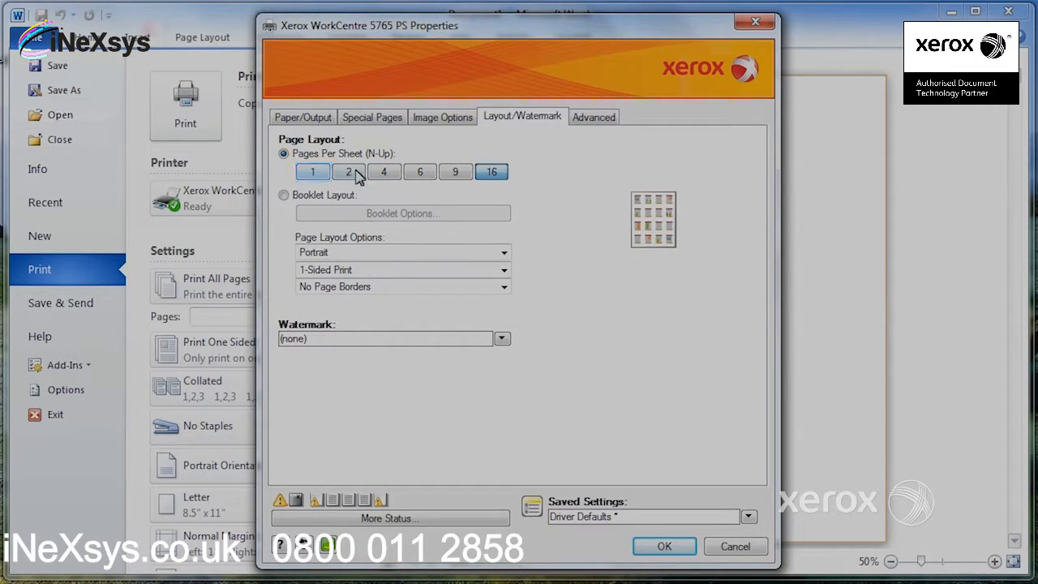
pyautogui.click(384, 171)
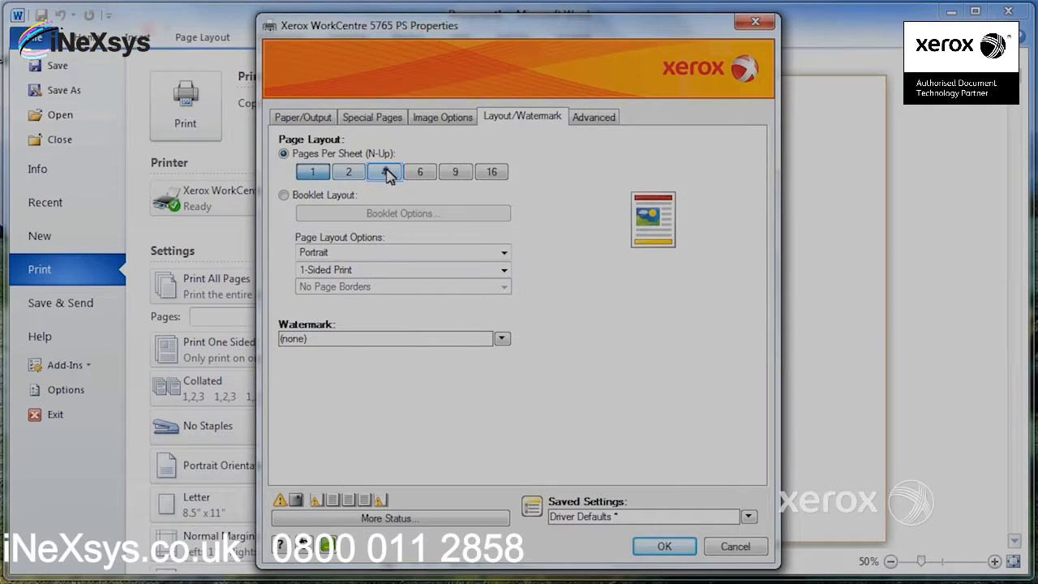
pyautogui.click(384, 171)
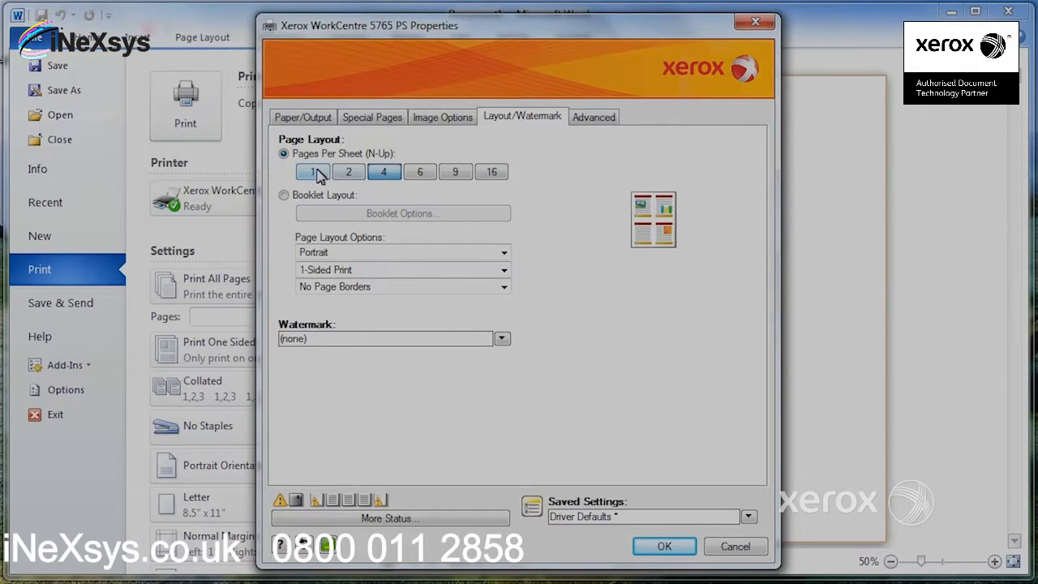
pyautogui.click(313, 171)
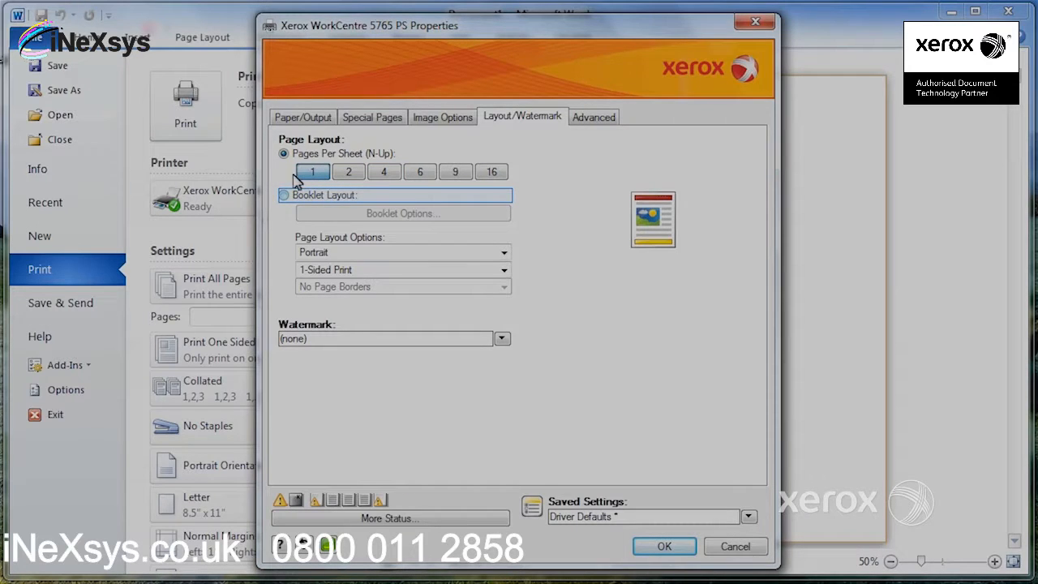
# Select Booklet Layout and accept its Booklet Options unchanged
pyautogui.click(284, 196)
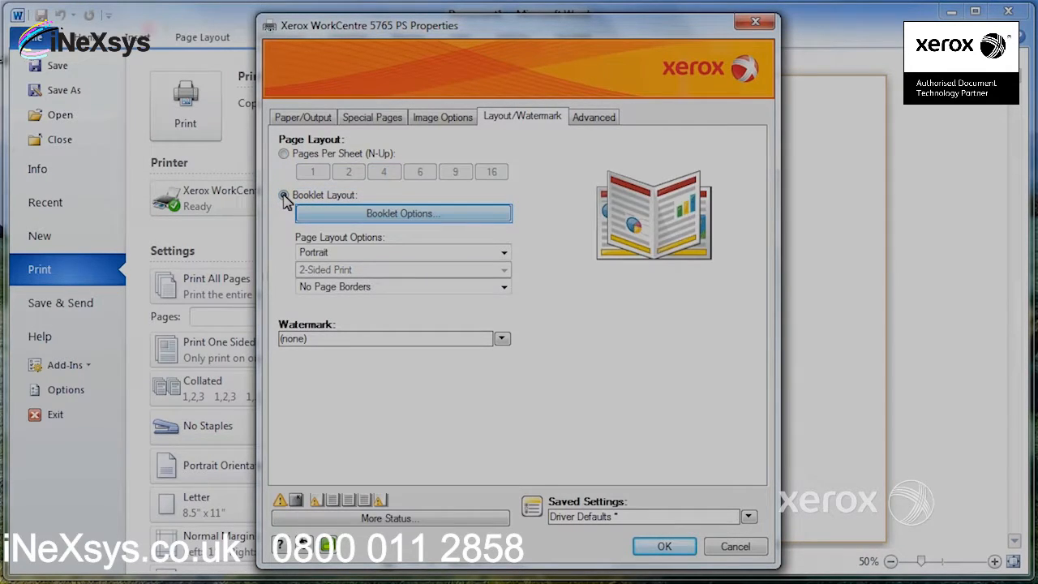
pyautogui.click(284, 195)
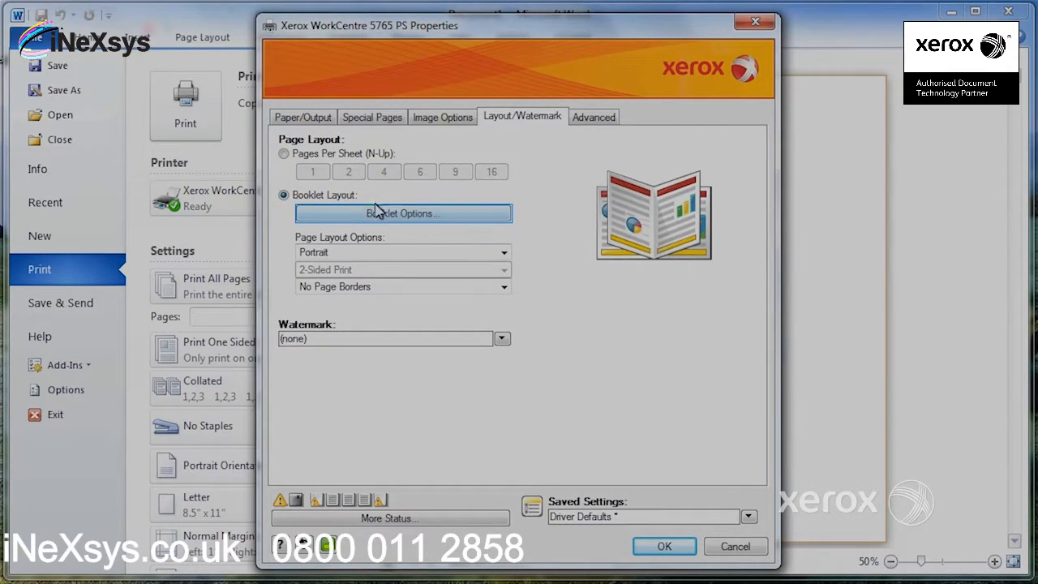
pyautogui.click(402, 212)
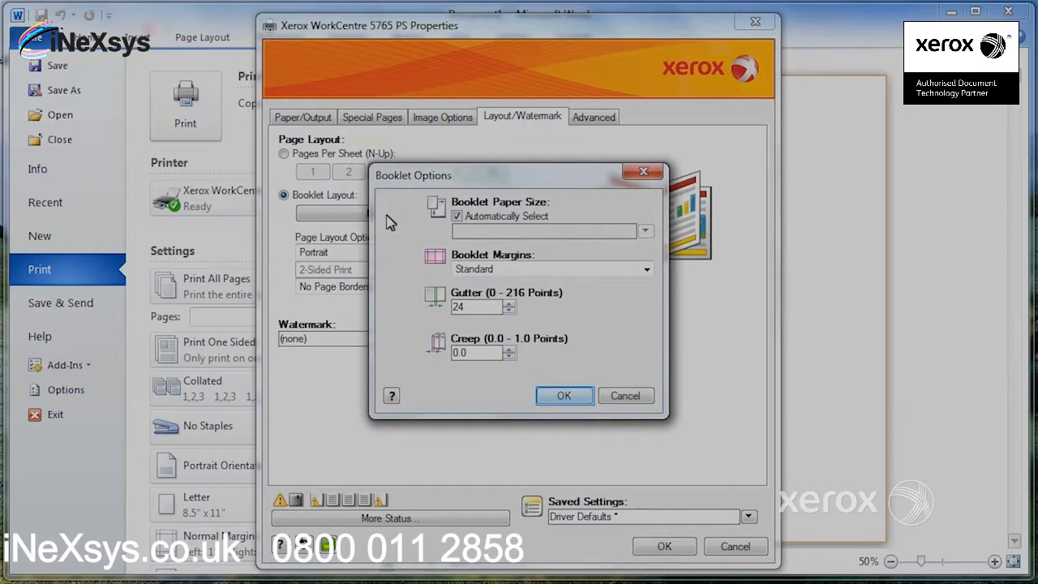
pyautogui.moveTo(561, 302)
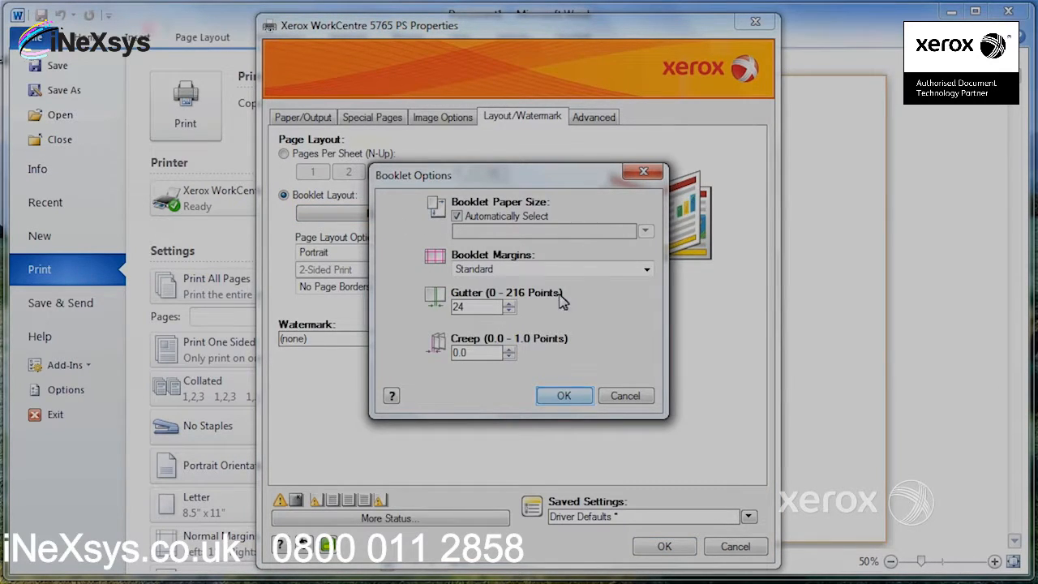
pyautogui.click(563, 395)
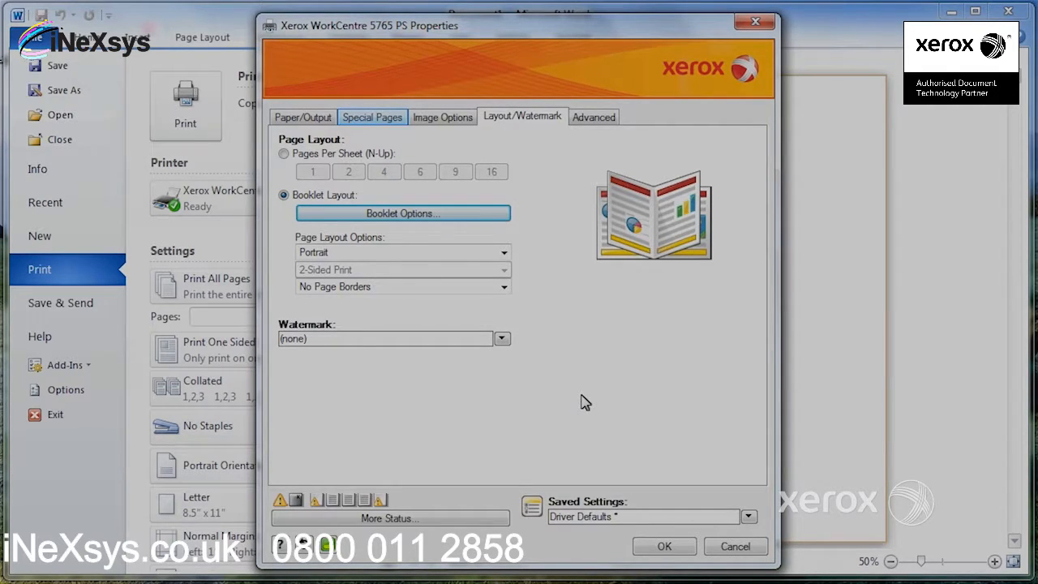
pyautogui.moveTo(465, 371)
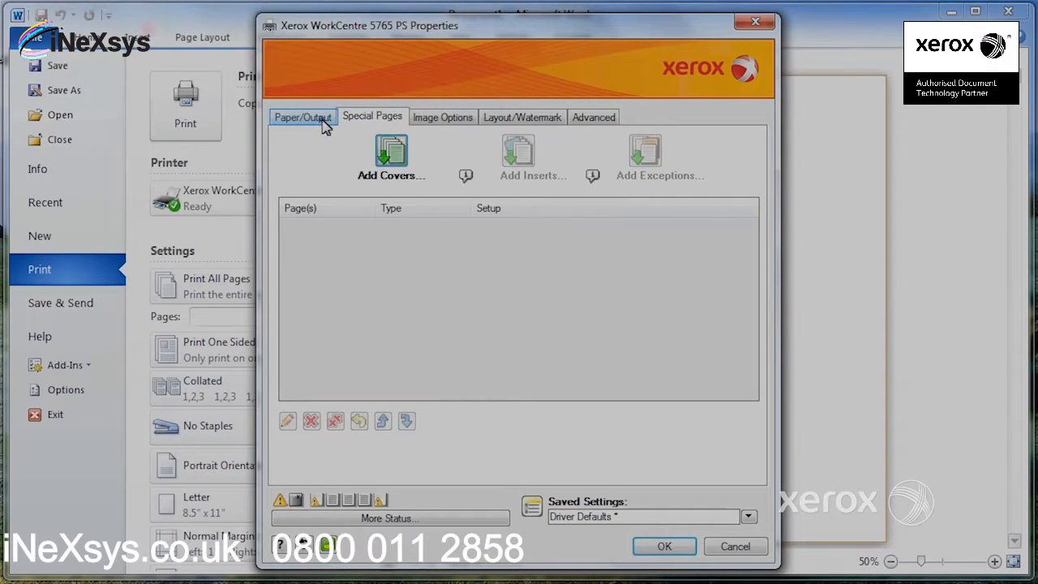
# Under Paper/Output, use Other Size to set Output Paper Size to Tabloid (11 x 17")
pyautogui.click(302, 117)
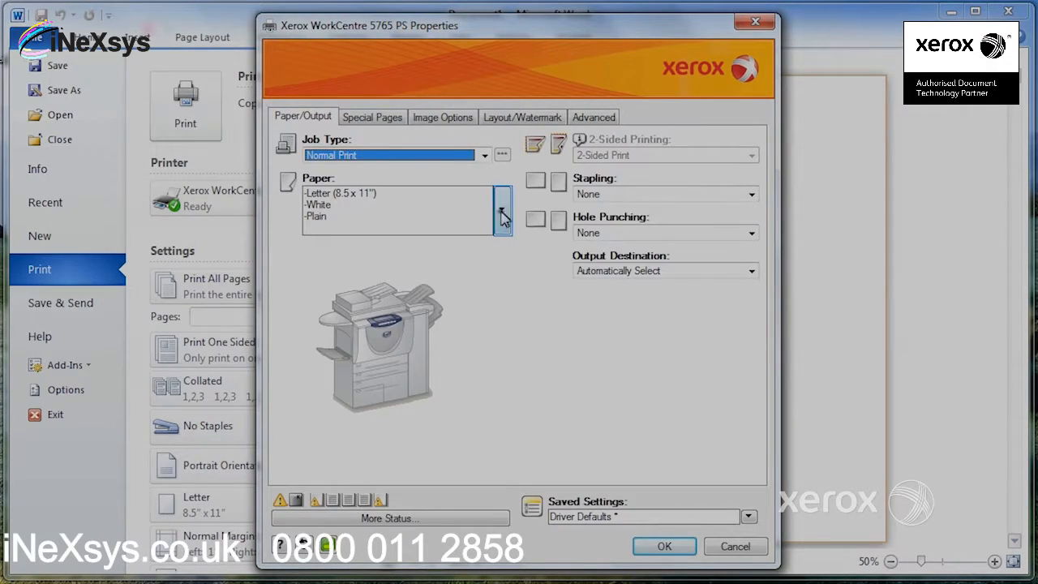
pyautogui.click(500, 211)
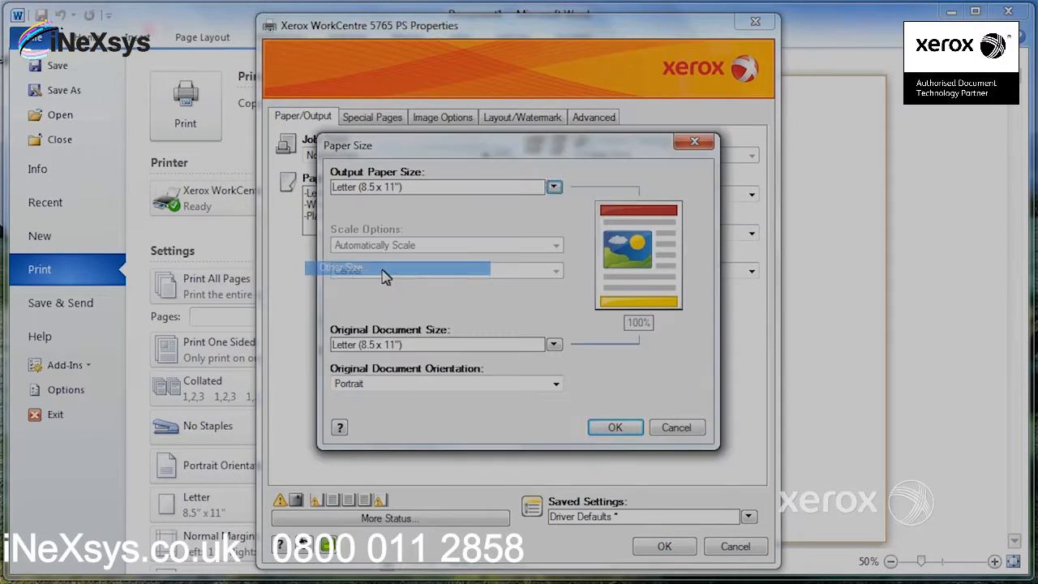
pyautogui.click(553, 186)
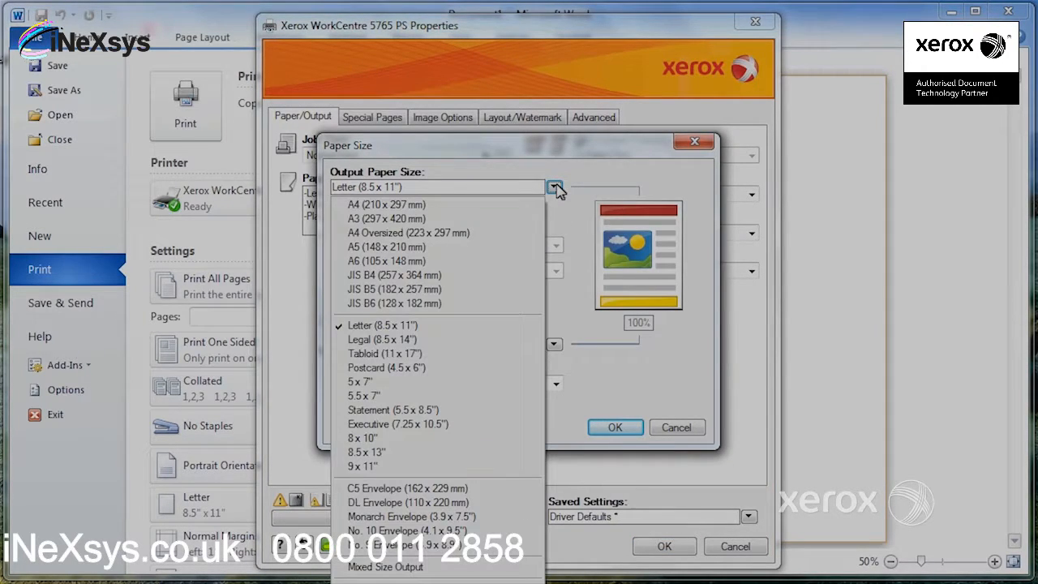
pyautogui.click(382, 354)
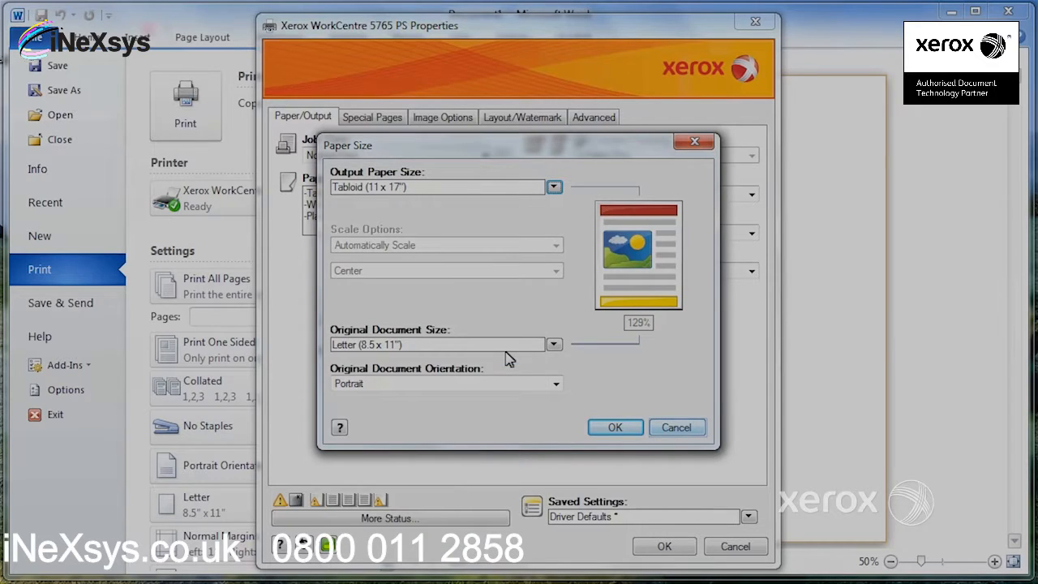